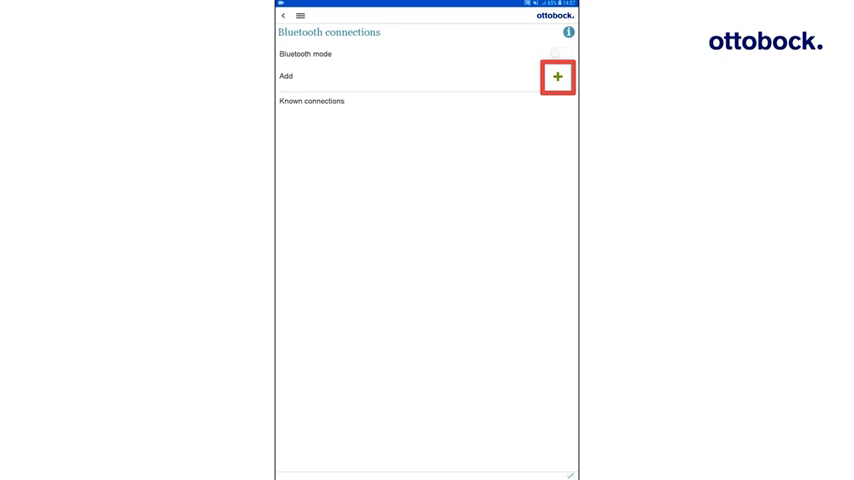
# Step: Allow Bluetooth and start searching for a prosthesis to add
pyautogui.click(557, 76)
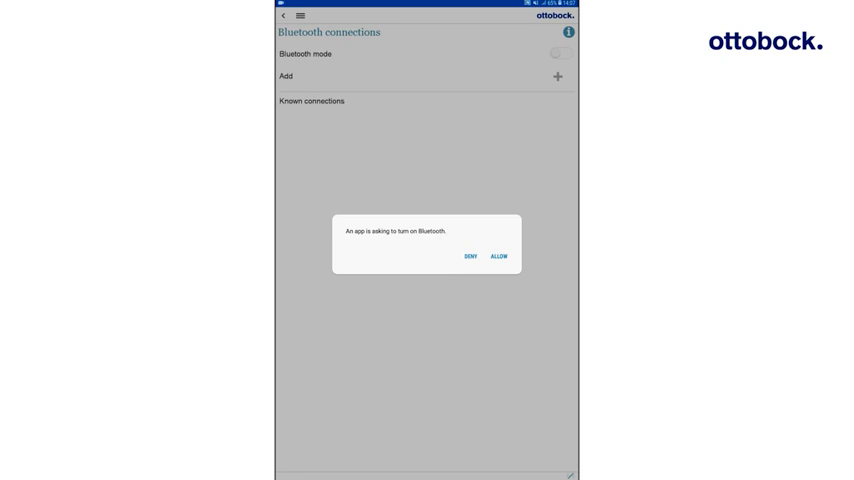
pyautogui.click(469, 256)
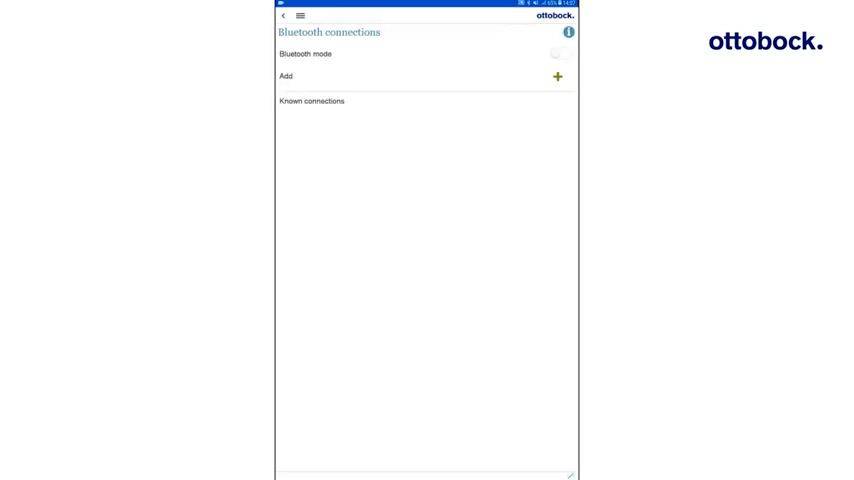
pyautogui.click(557, 76)
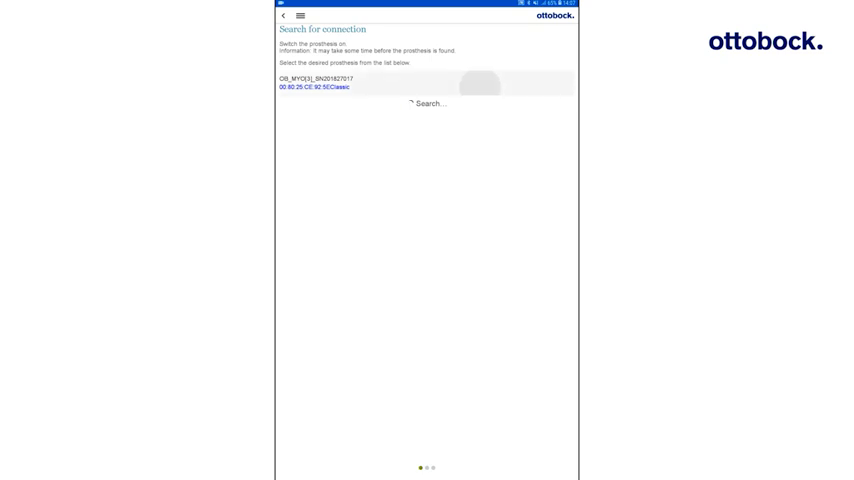
# Step: Select the found Myo prosthesis, enter its PIN and accept the pairing request
pyautogui.click(310, 82)
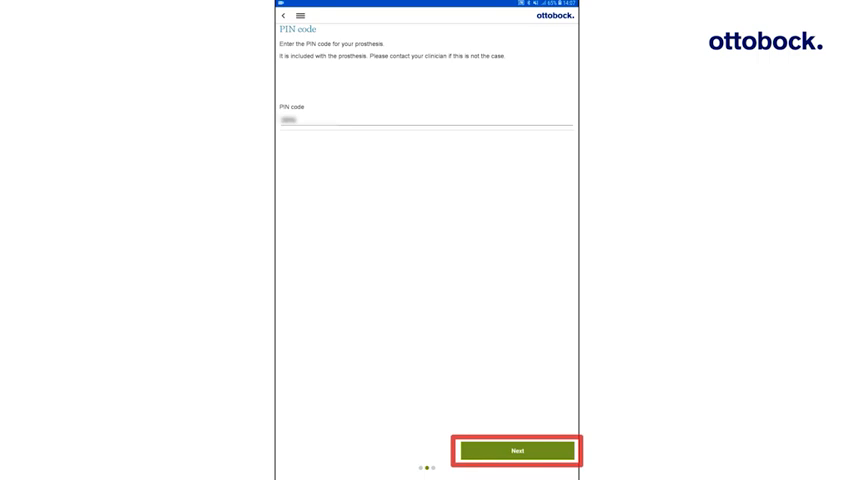
pyautogui.click(518, 450)
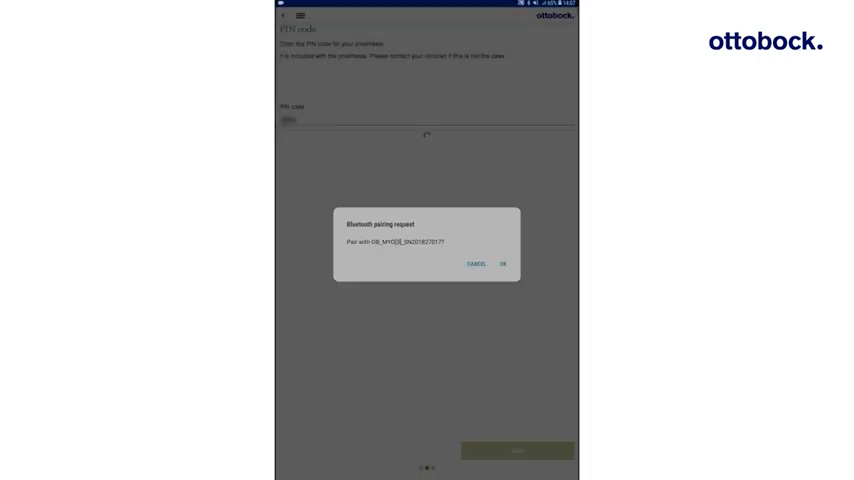
pyautogui.click(504, 264)
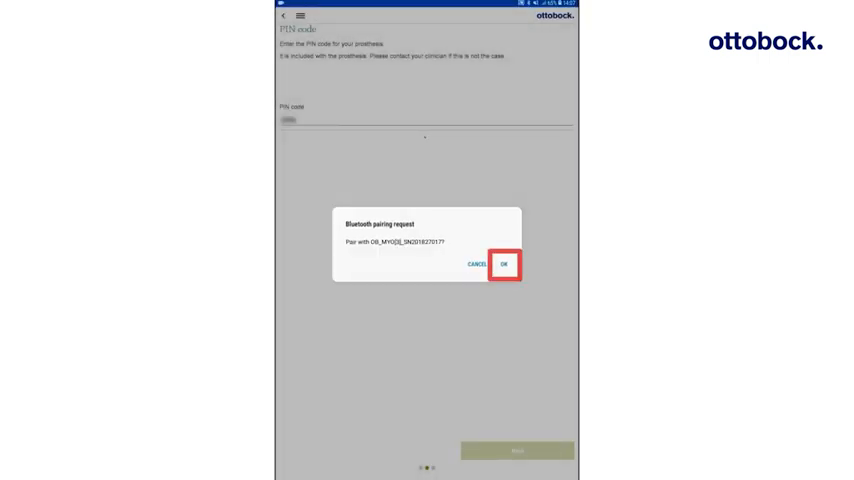
pyautogui.click(504, 264)
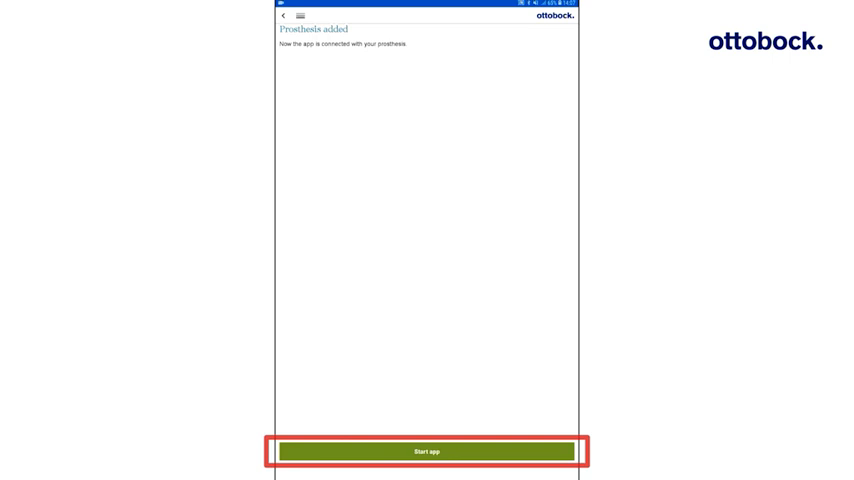
# Step: Start the app and log in as 'Max Mustermann', setting a new clinician password
pyautogui.click(427, 451)
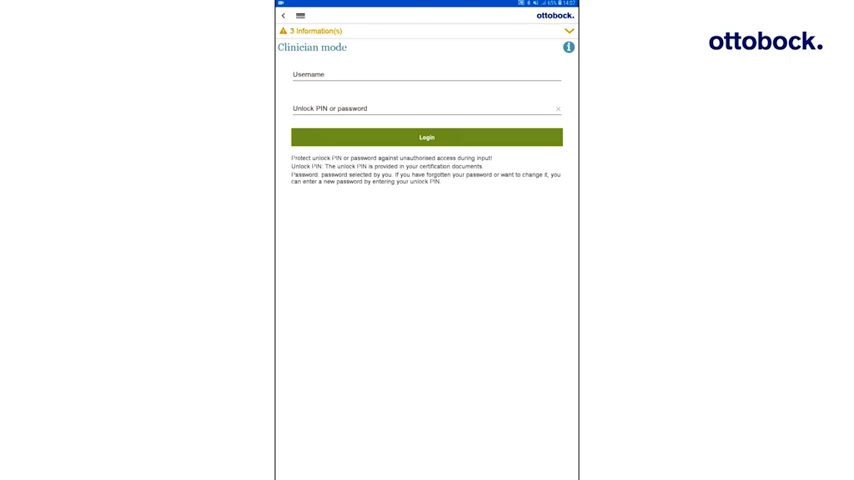
pyautogui.click(424, 74)
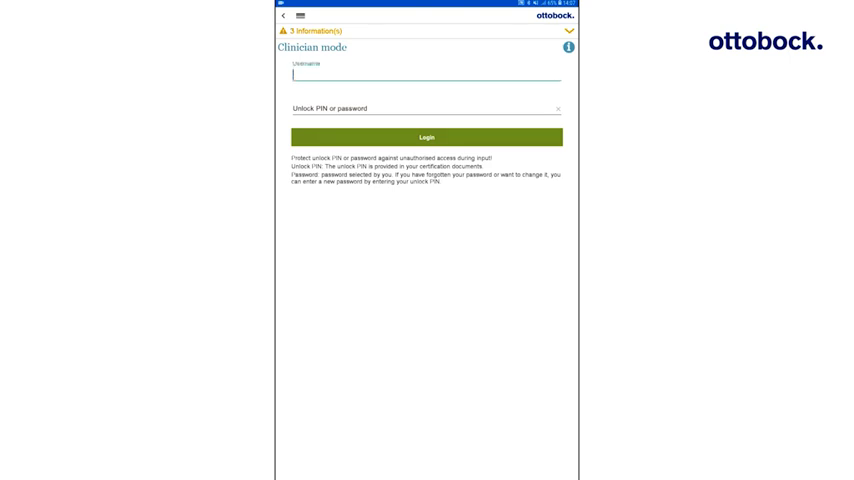
pyautogui.write('Max Mustermann')
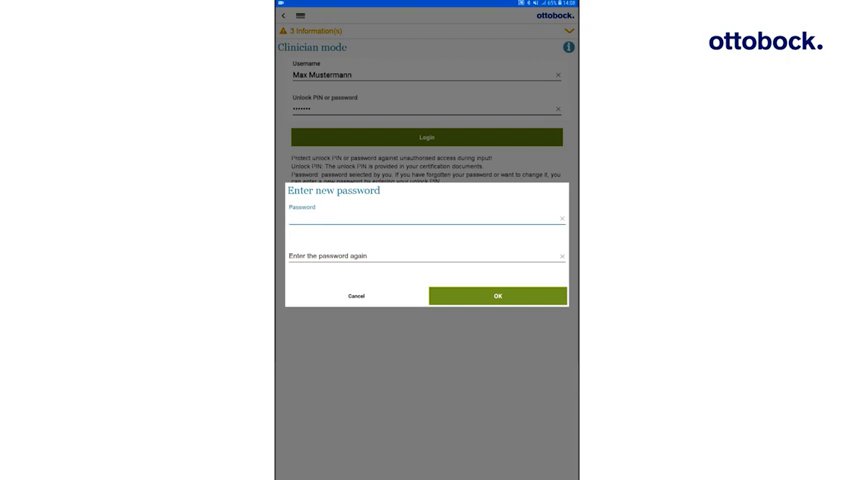
pyautogui.write('password')
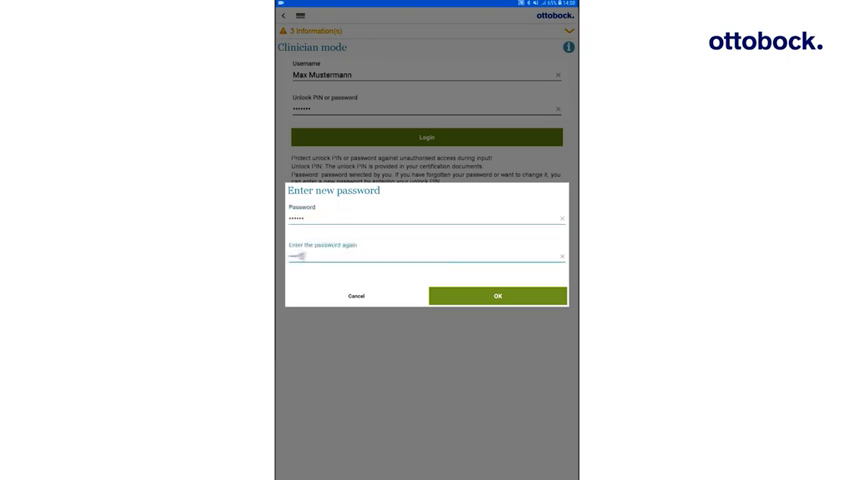
pyautogui.write('••••••')
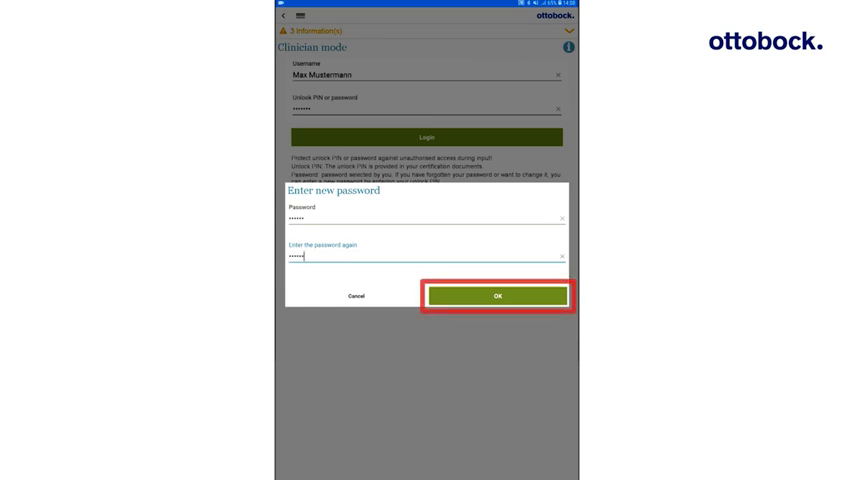
pyautogui.click(497, 295)
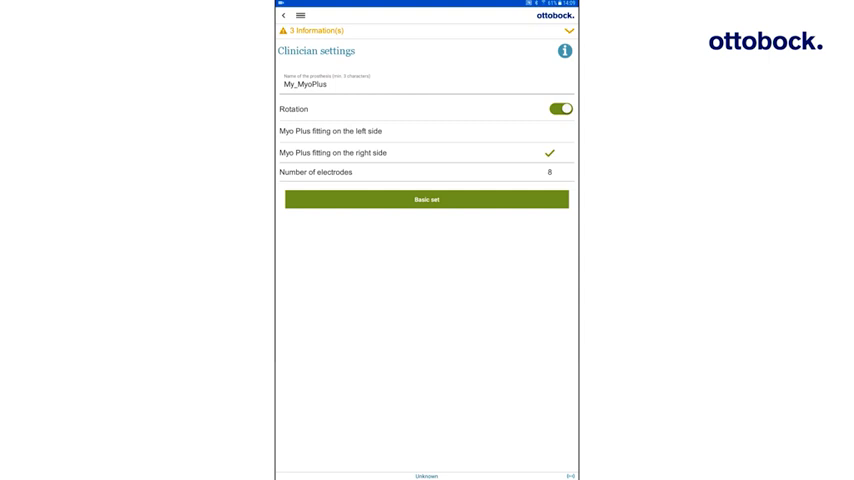
# Step: Rename the prosthesis to 'MaxMua'
pyautogui.click(400, 84)
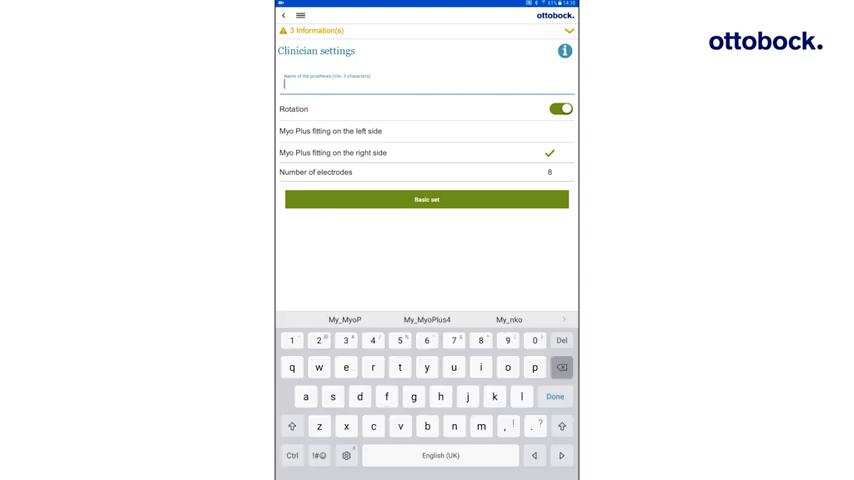
pyautogui.write('MaxMua')
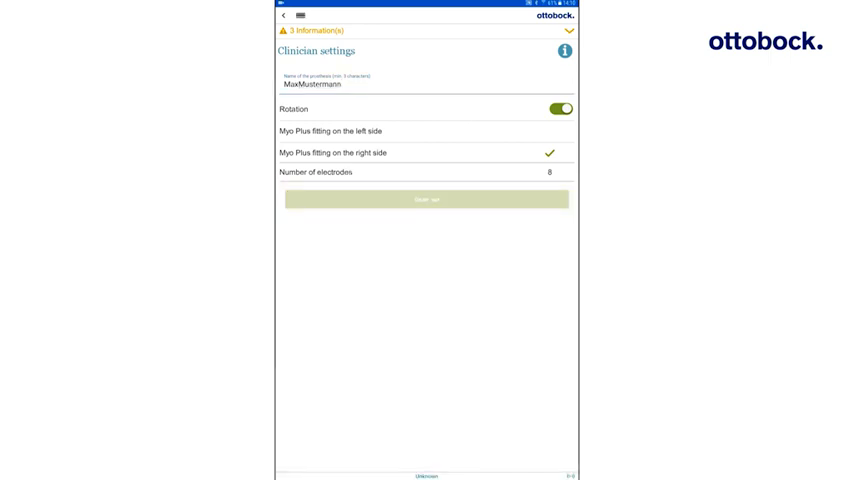
# Step: Open the Basic set screen and the navigation menu
pyautogui.click(424, 198)
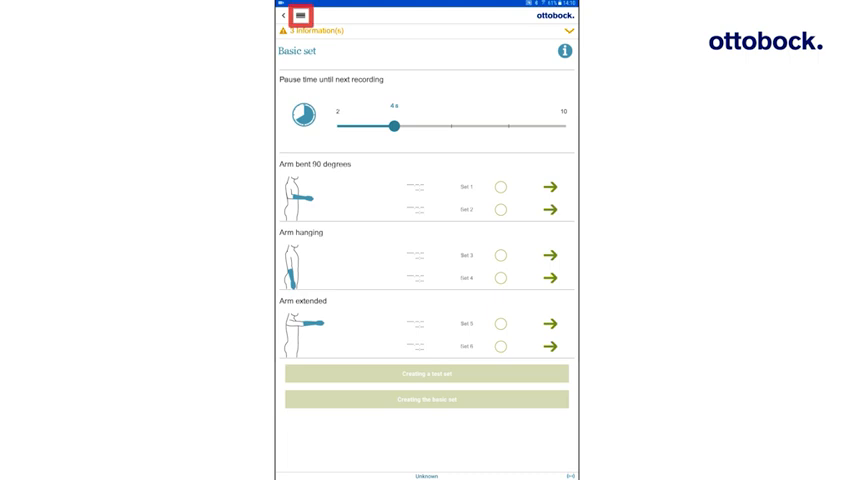
pyautogui.click(293, 17)
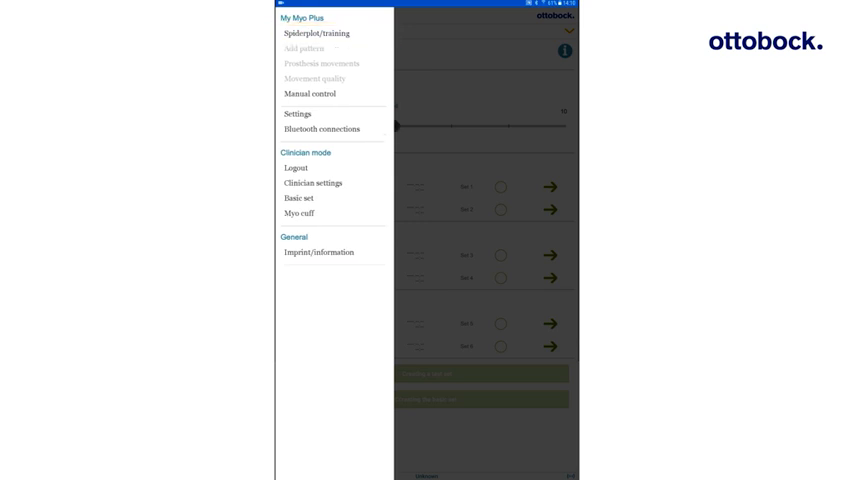
# Step: Open the Spiderplot/training view from the side menu
pyautogui.click(318, 33)
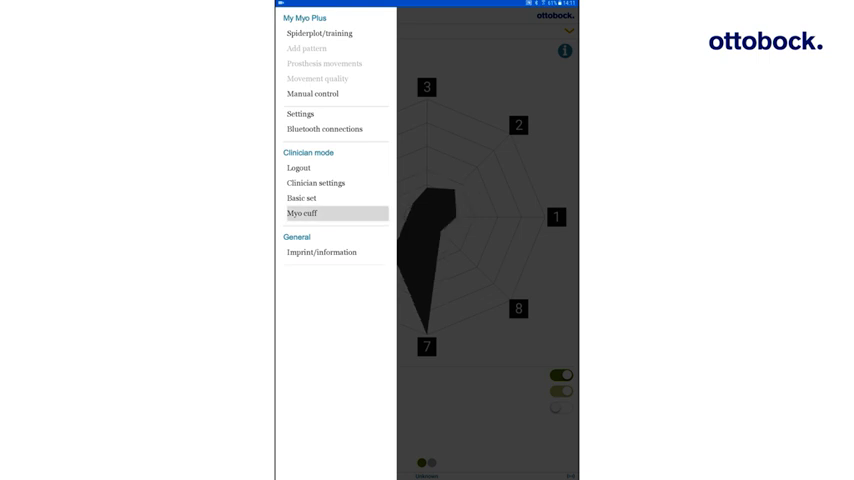
# Step: Open the Myo cuff page, then bring up the navigation menu
pyautogui.click(304, 213)
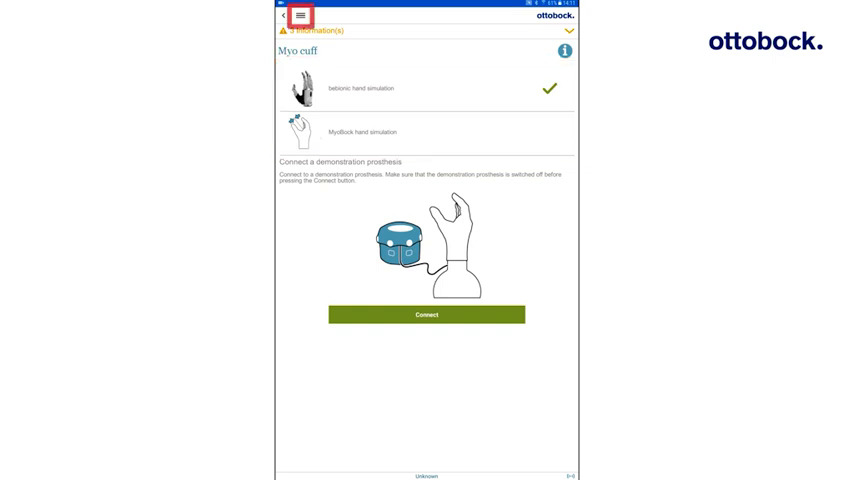
pyautogui.click(295, 18)
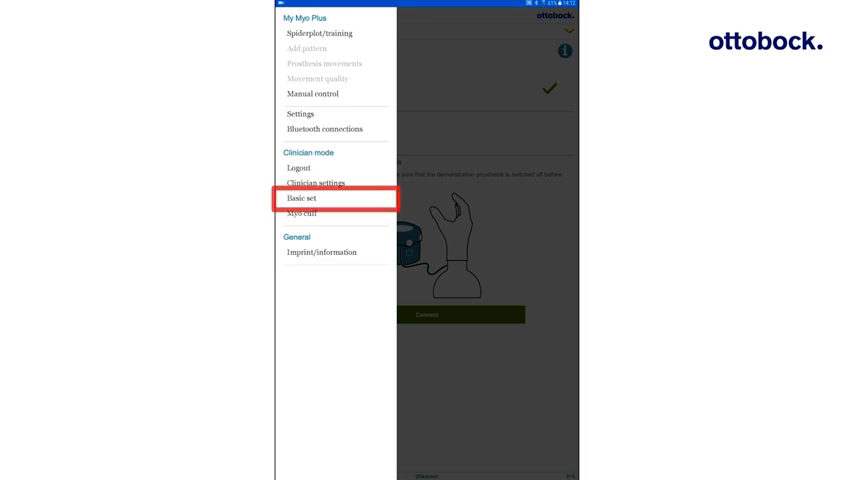
# Step: Open the Basic set page and point out the arm bent 90 degrees position
pyautogui.click(303, 197)
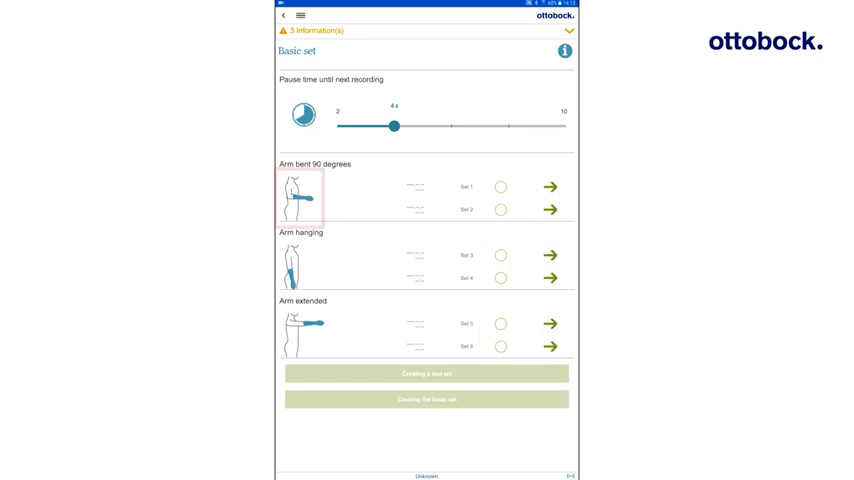
pyautogui.click(298, 197)
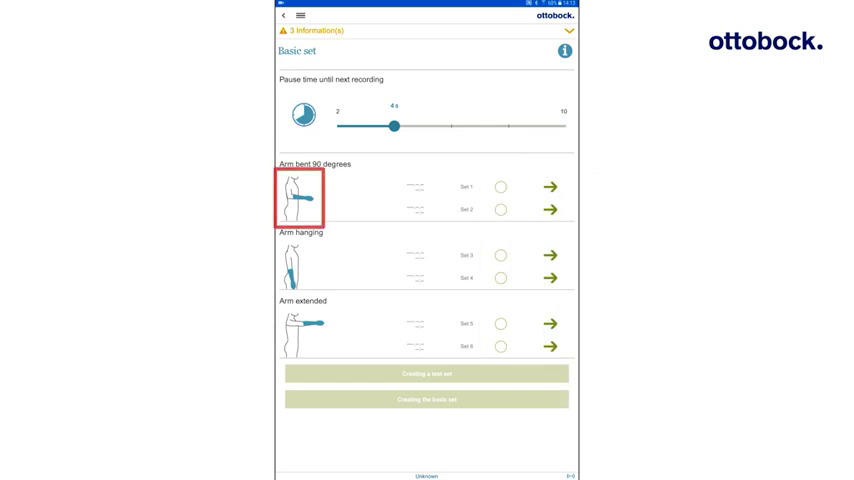
pyautogui.click(553, 187)
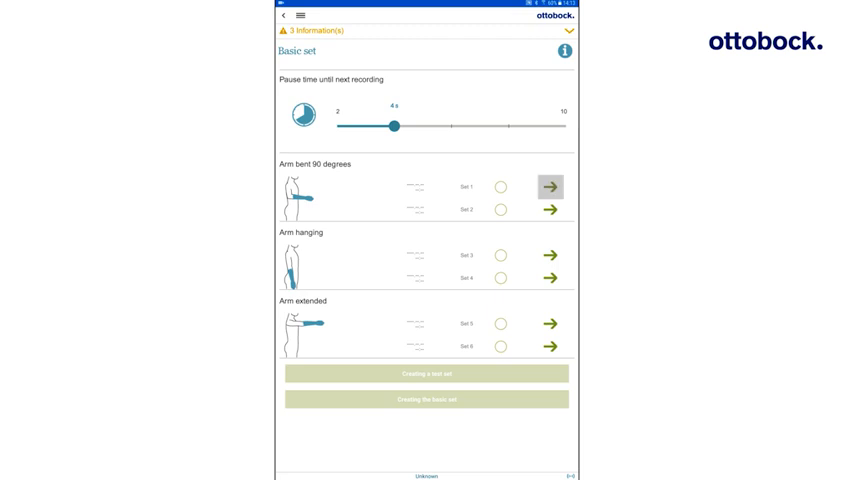
# Step: Start recording Set 1 with the arm bent 90 degrees, beginning at Relax
pyautogui.click(550, 187)
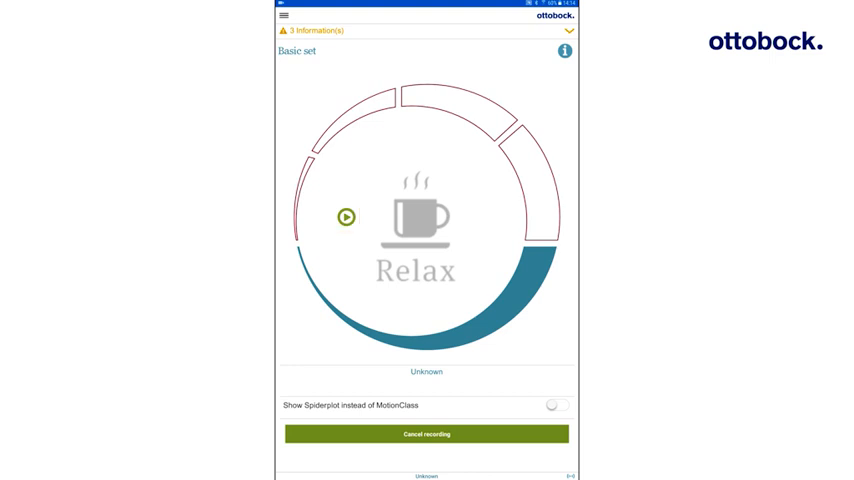
pyautogui.click(346, 217)
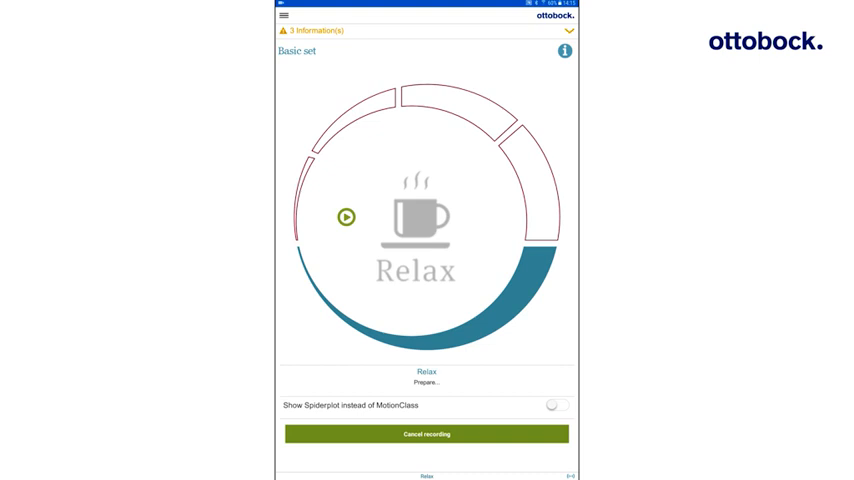
pyautogui.click(345, 218)
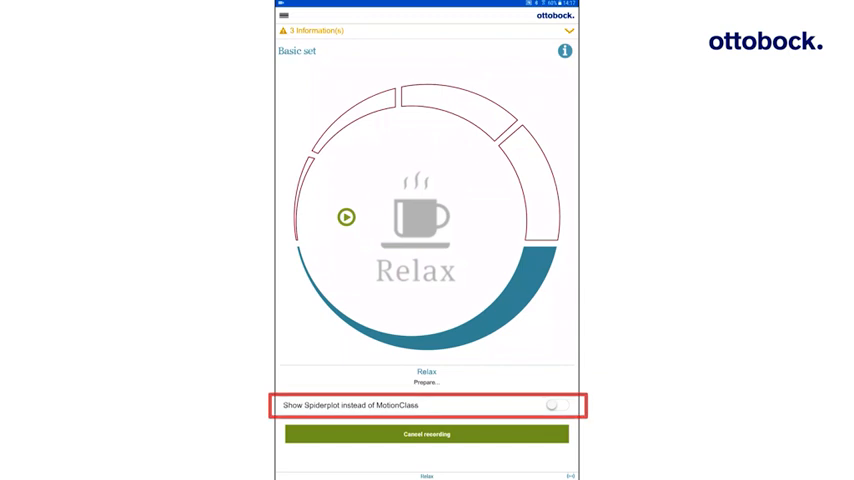
# Step: Turn on 'Show Spiderplot instead of MotionClass' during the Set 1 recording
pyautogui.click(345, 218)
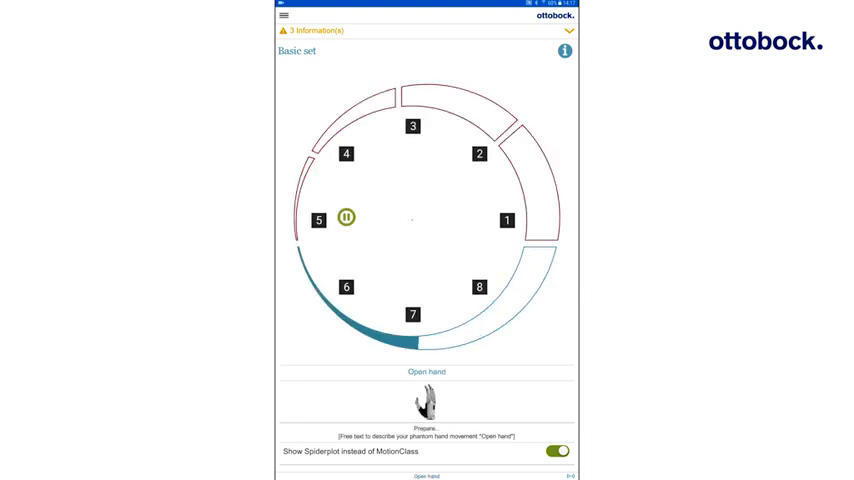
pyautogui.click(345, 218)
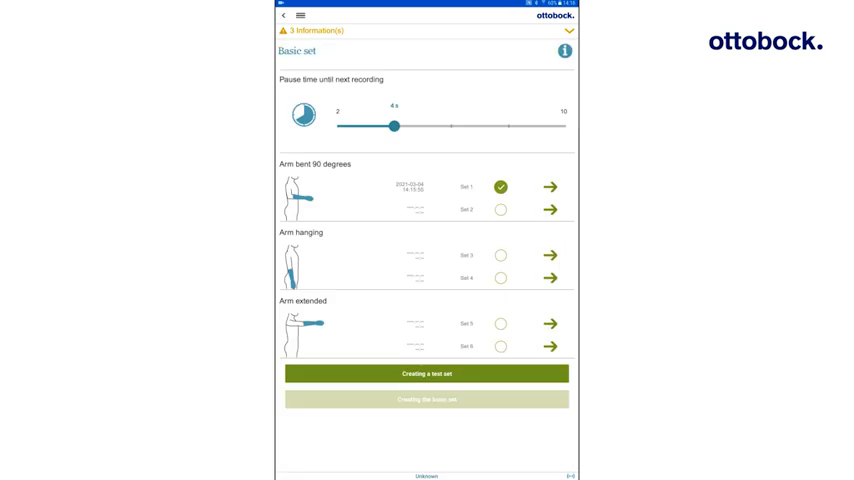
# Step: Record Set 2 for the arm bent 90 degrees position
pyautogui.click(501, 187)
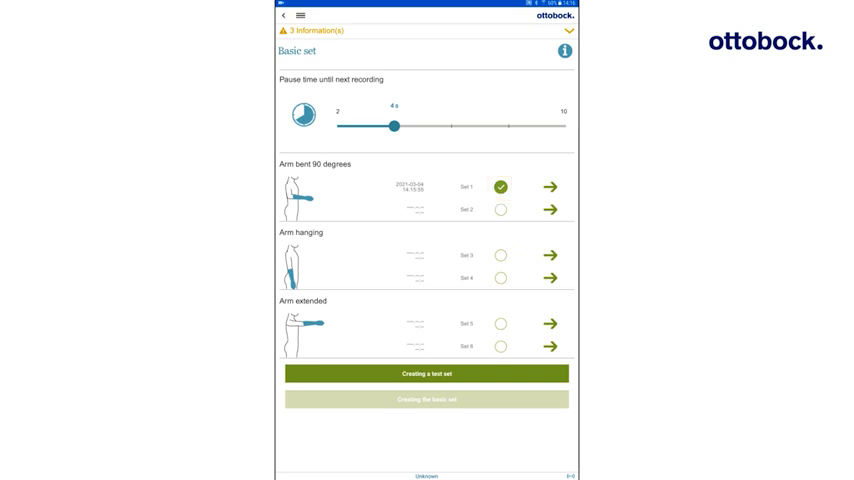
pyautogui.moveTo(551, 209)
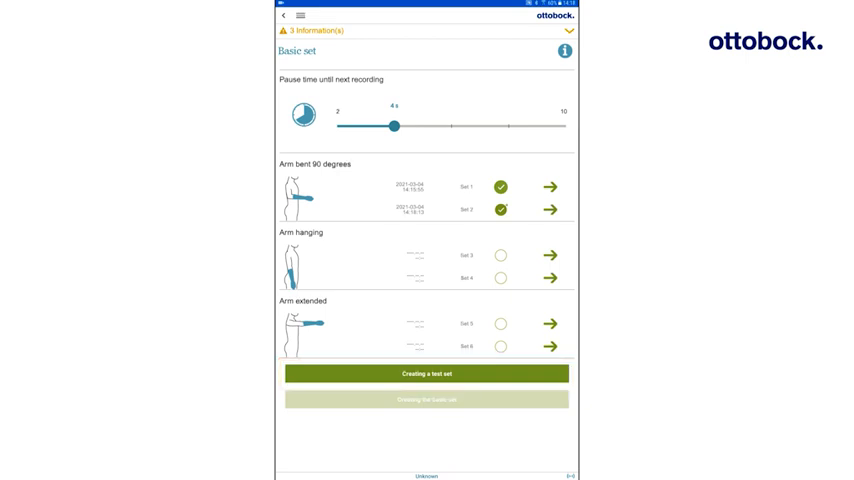
# Step: Create and store a test set from the recorded arm-position signals
pyautogui.click(426, 373)
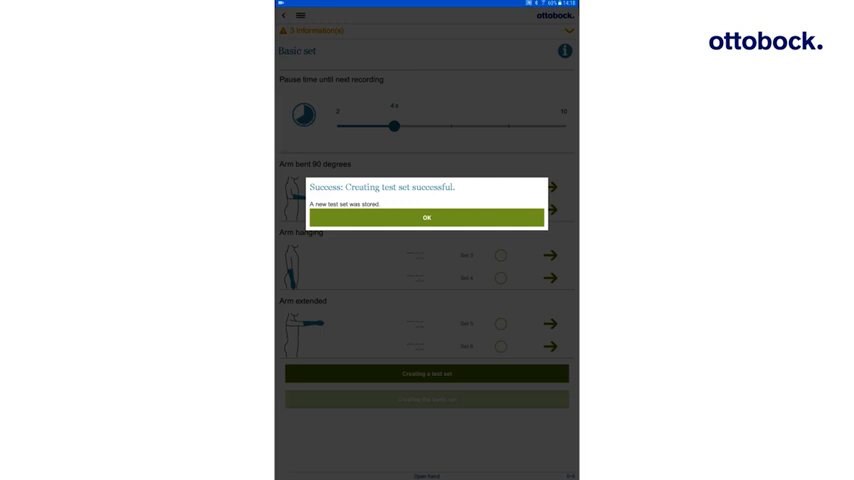
# Step: Confirm the test-set-stored message with OK
pyautogui.click(427, 218)
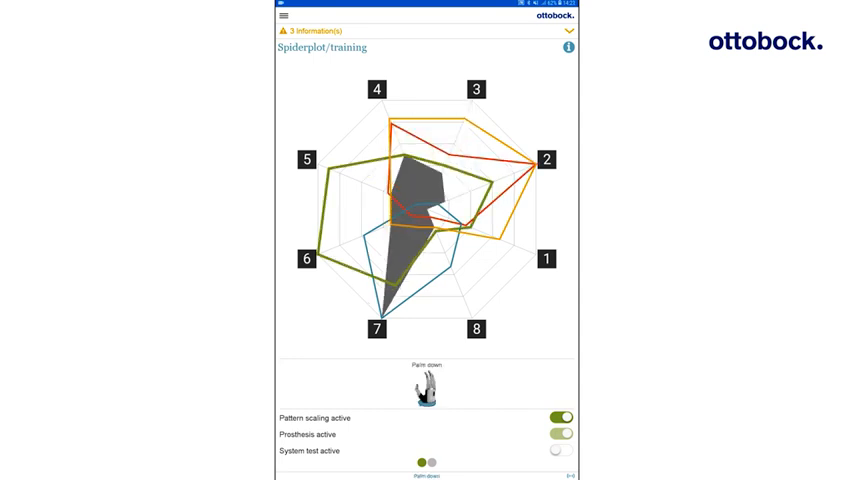
# Step: Scroll the spider plot to show the power grip/key grip pattern and its toggles
pyautogui.scroll(-3)
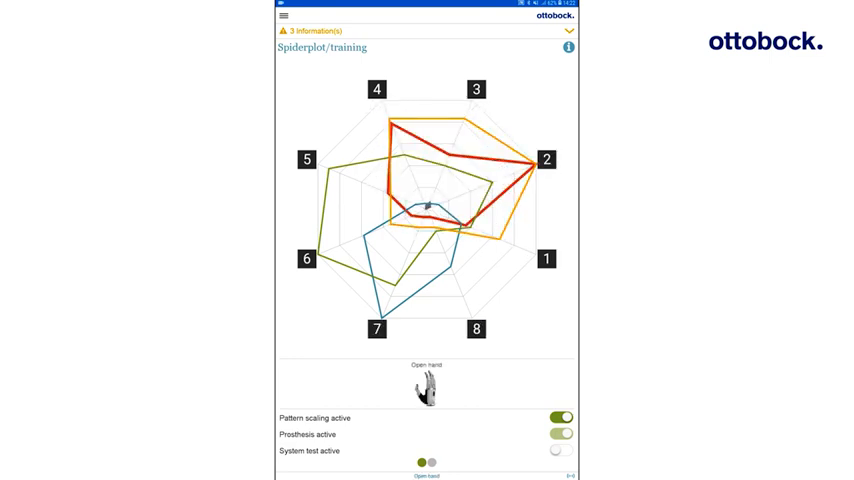
pyautogui.scroll(-3)
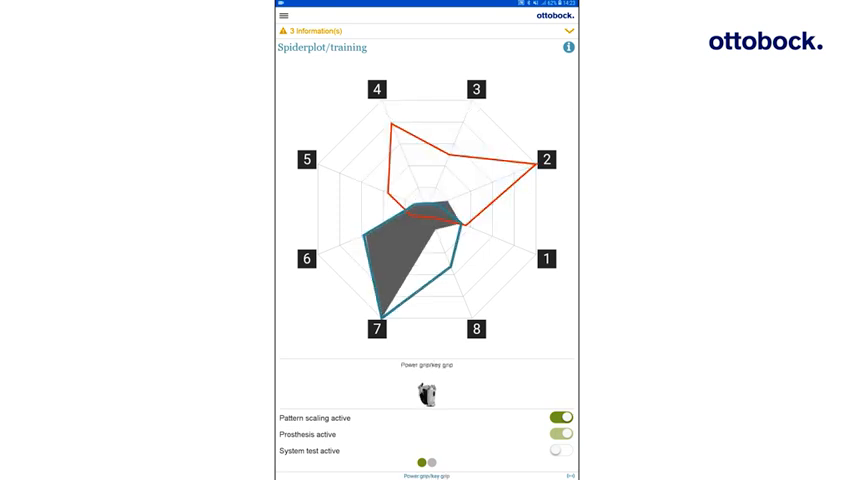
# Step: Enter 'wrist extention' as the Open hand description
pyautogui.scroll(-3)
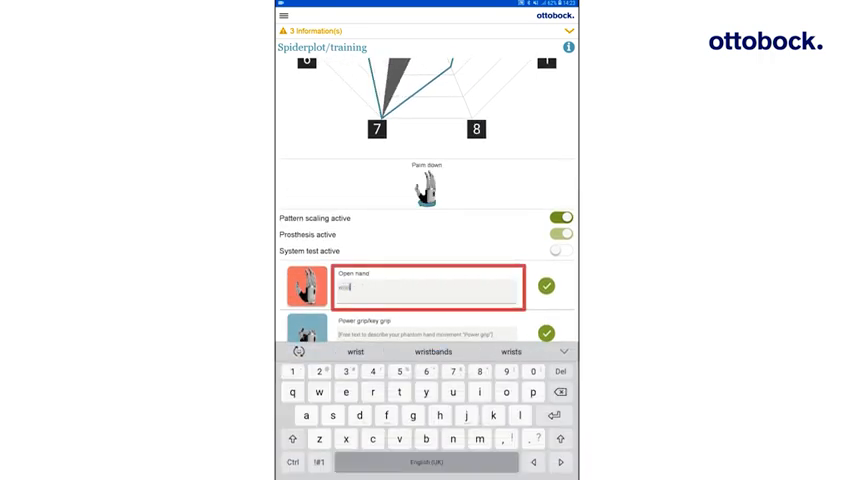
pyautogui.write('wrist extention')
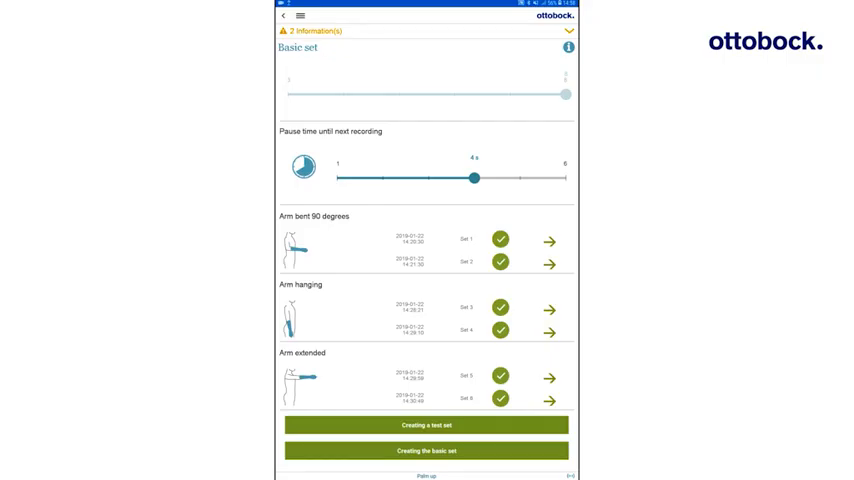
# Step: Go to Add pattern through the hamburger menu
pyautogui.click(299, 16)
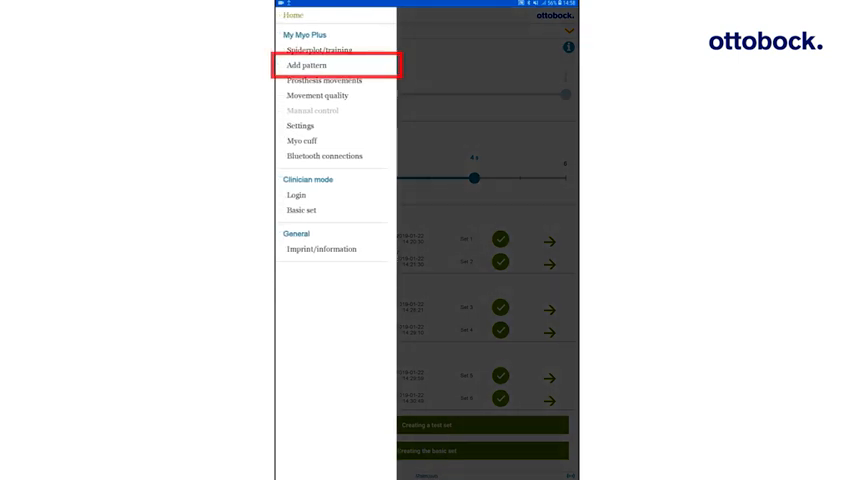
pyautogui.click(305, 64)
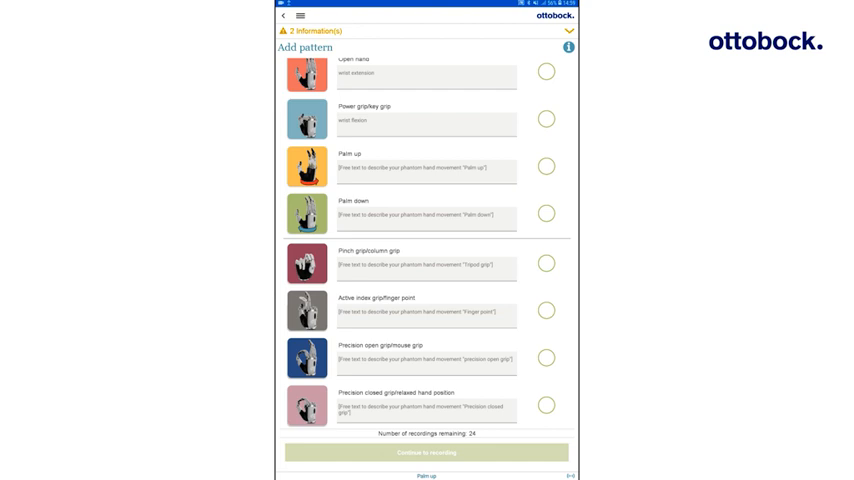
# Step: Reopen the app sections menu over the spider plot training screen
pyautogui.click(425, 267)
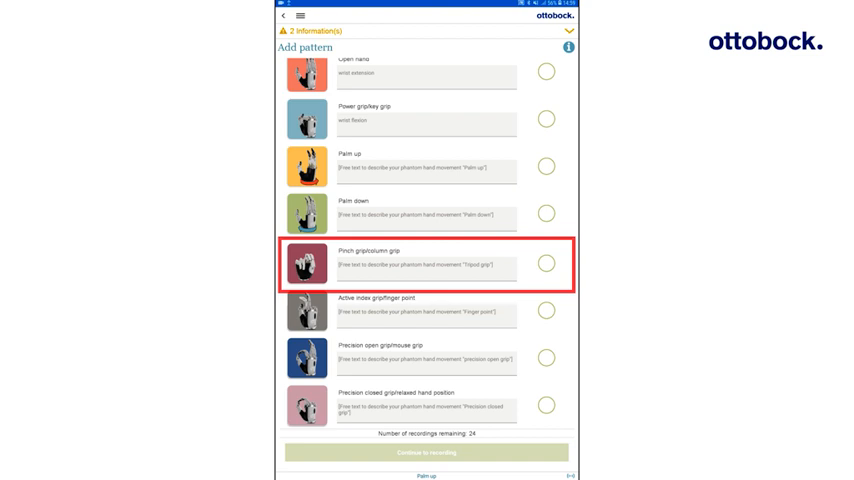
pyautogui.click(427, 265)
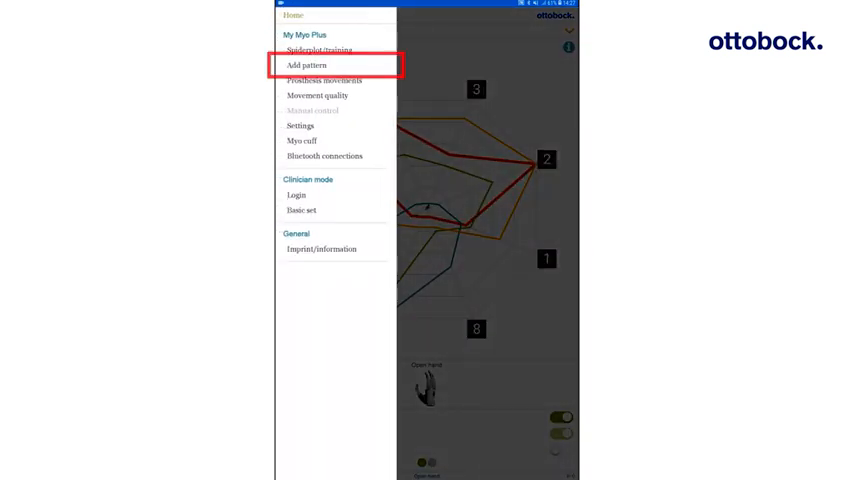
# Step: Add and record the Pinch grip/column grip pattern, then confirm the success message
pyautogui.click(305, 65)
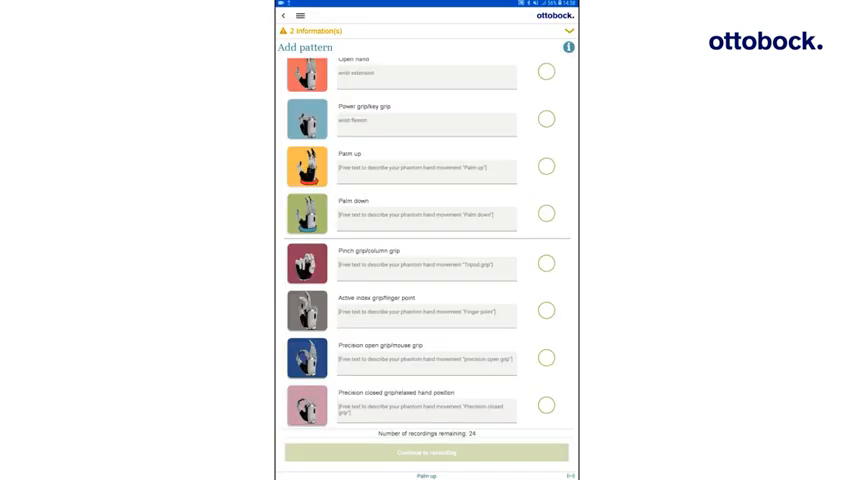
pyautogui.click(546, 265)
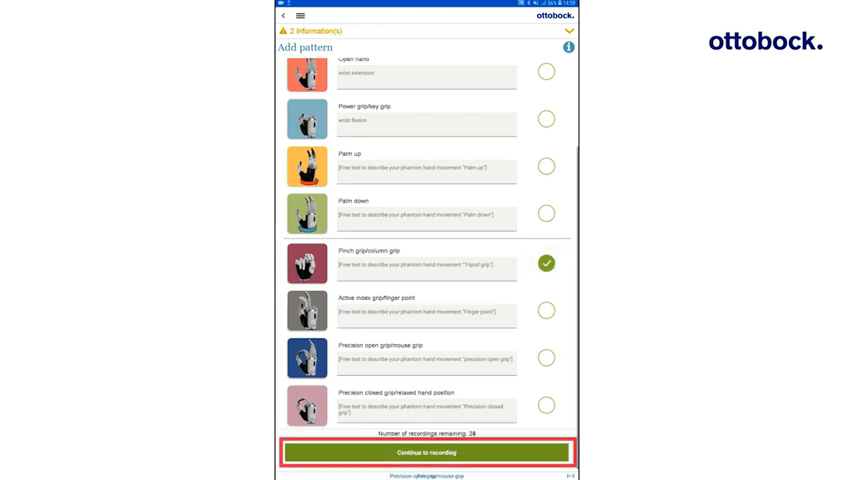
pyautogui.click(426, 452)
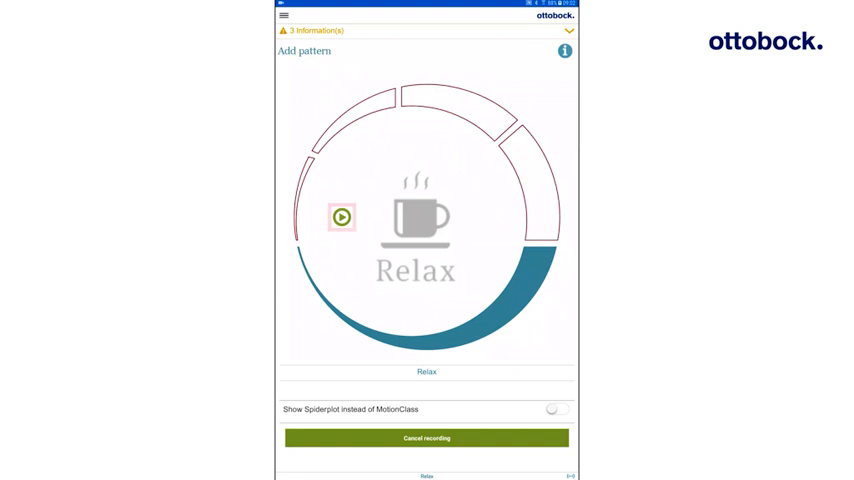
pyautogui.click(342, 218)
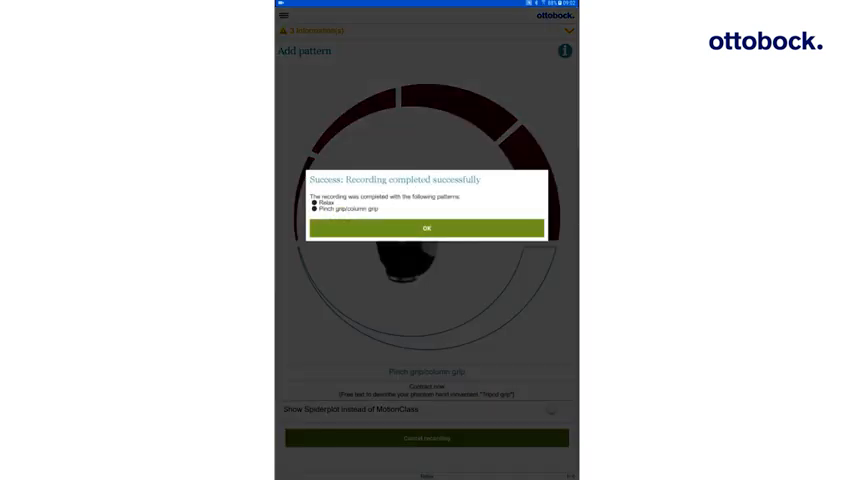
pyautogui.click(426, 228)
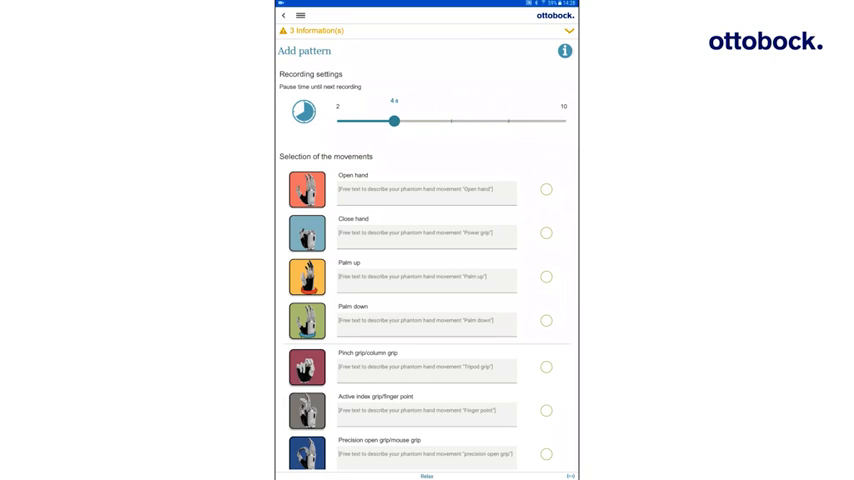
# Step: Select the new recording in List of Recordings and switch to Spiderplot/training
pyautogui.scroll(-3)
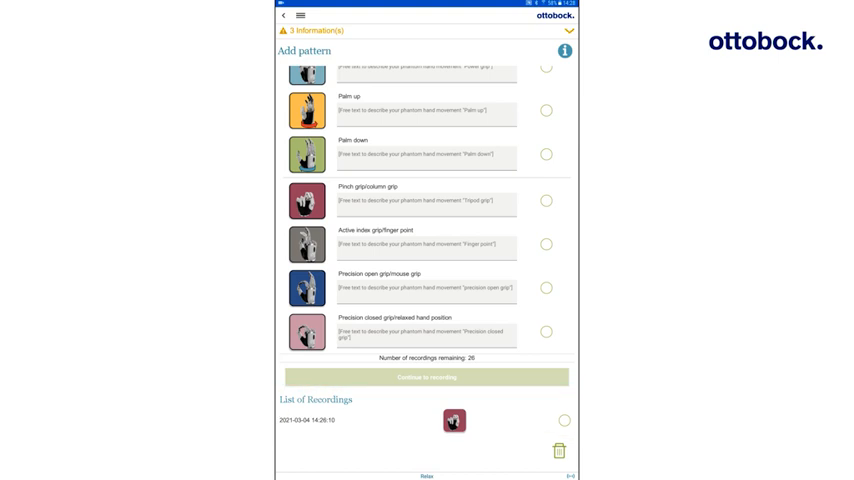
pyautogui.click(563, 420)
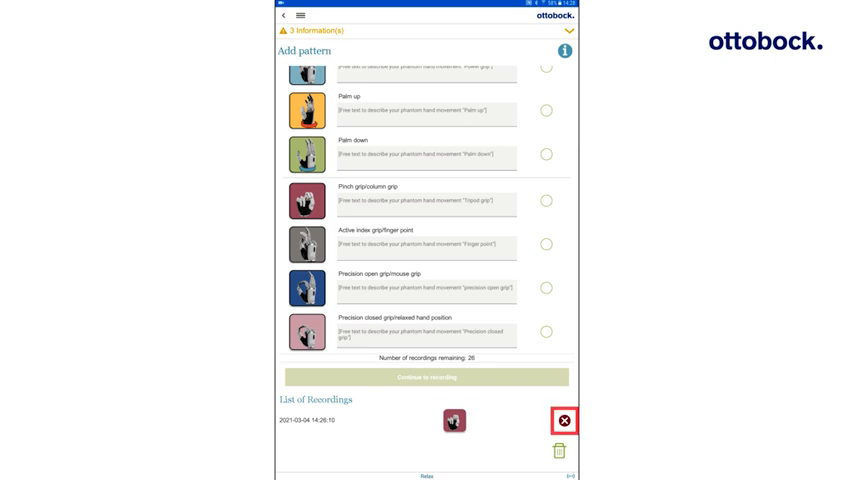
pyautogui.click(564, 420)
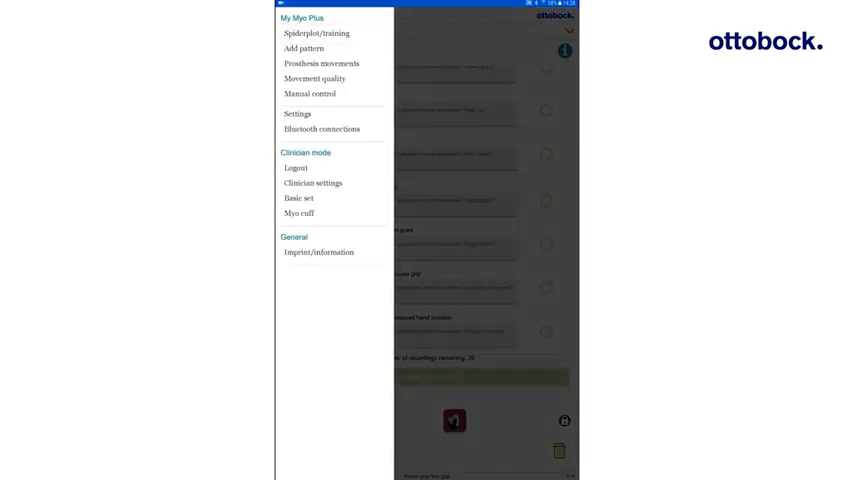
pyautogui.click(313, 33)
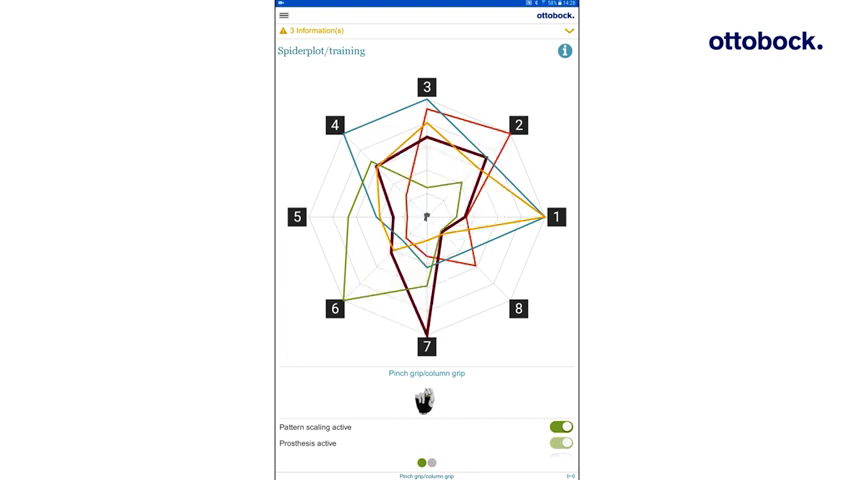